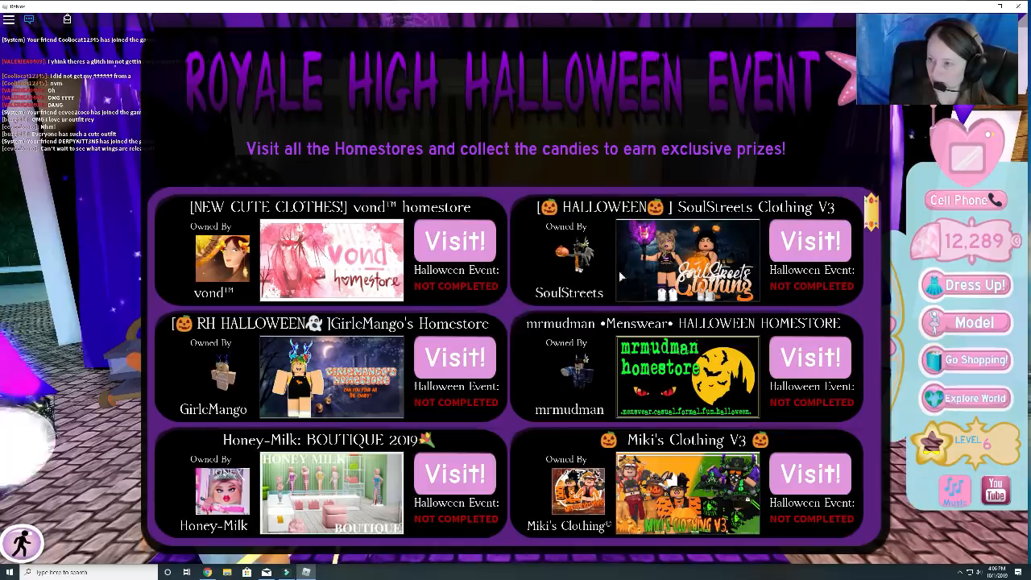
{"action": "scroll", "scroll_direction": "down", "scroll_amount": 3}
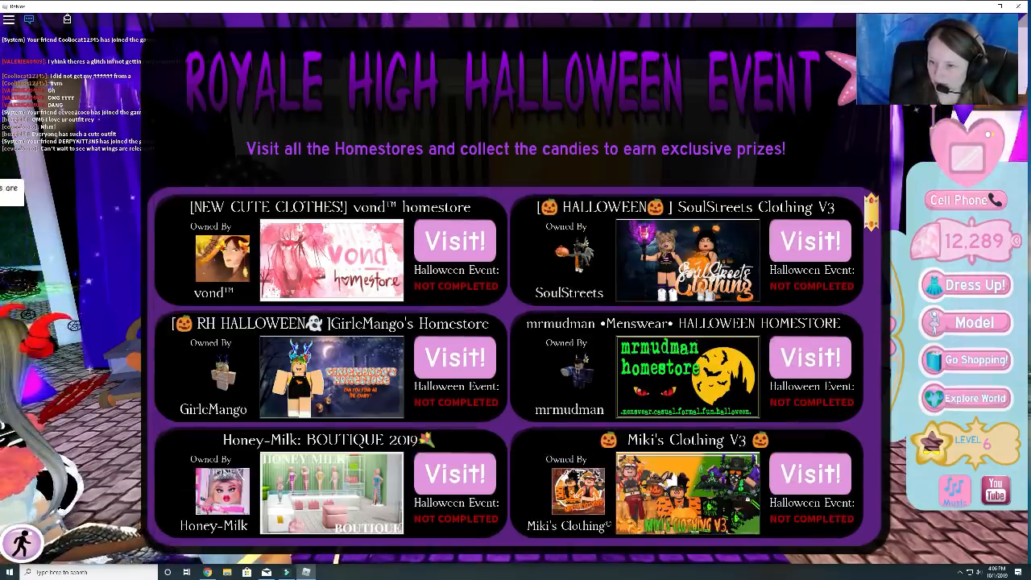
{"action": "scroll", "scroll_direction": "down", "scroll_amount": 3}
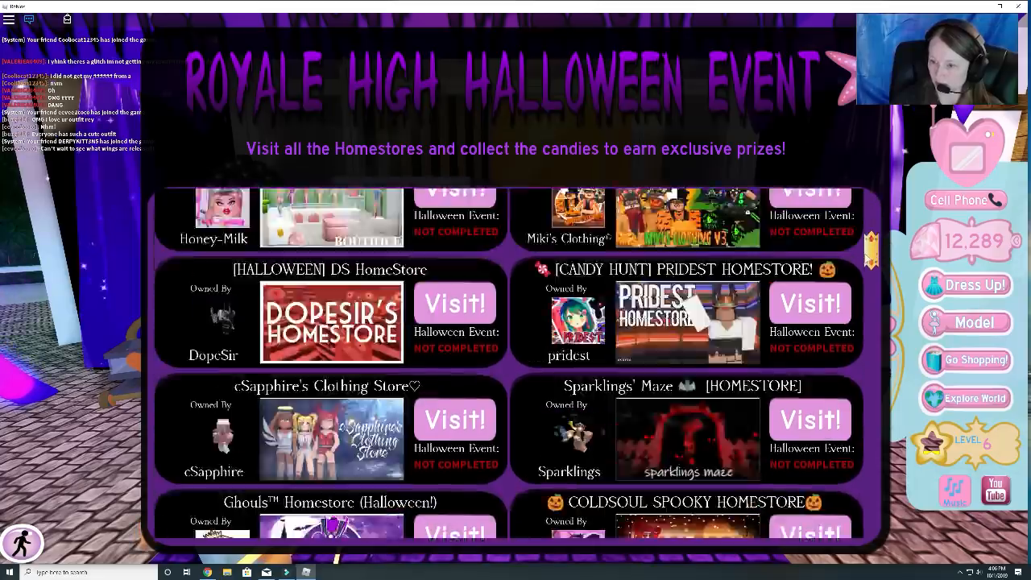
{"action": "scroll", "scroll_direction": "down", "scroll_amount": 3}
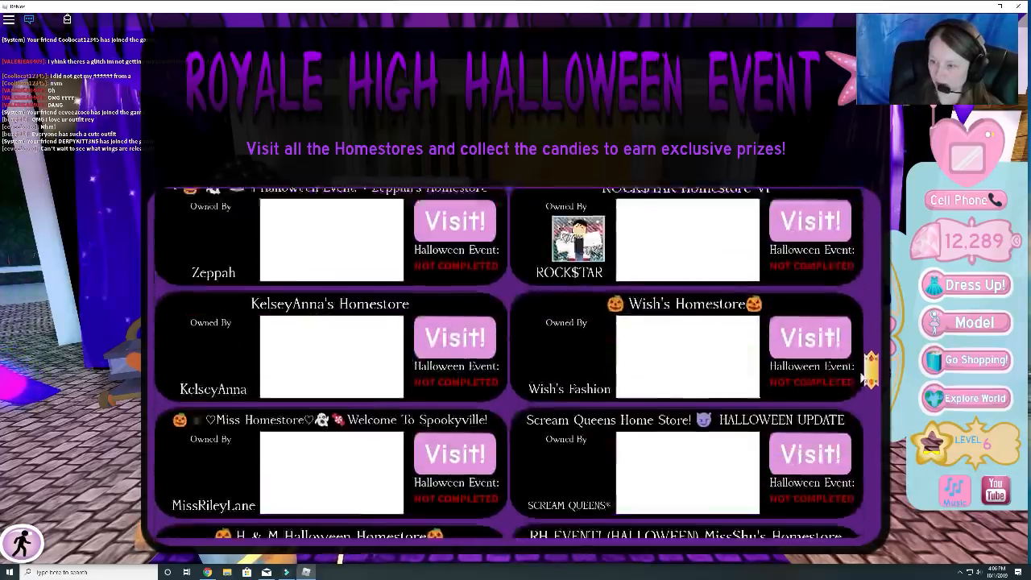
{"action": "scroll", "scroll_direction": "down", "scroll_amount": 3}
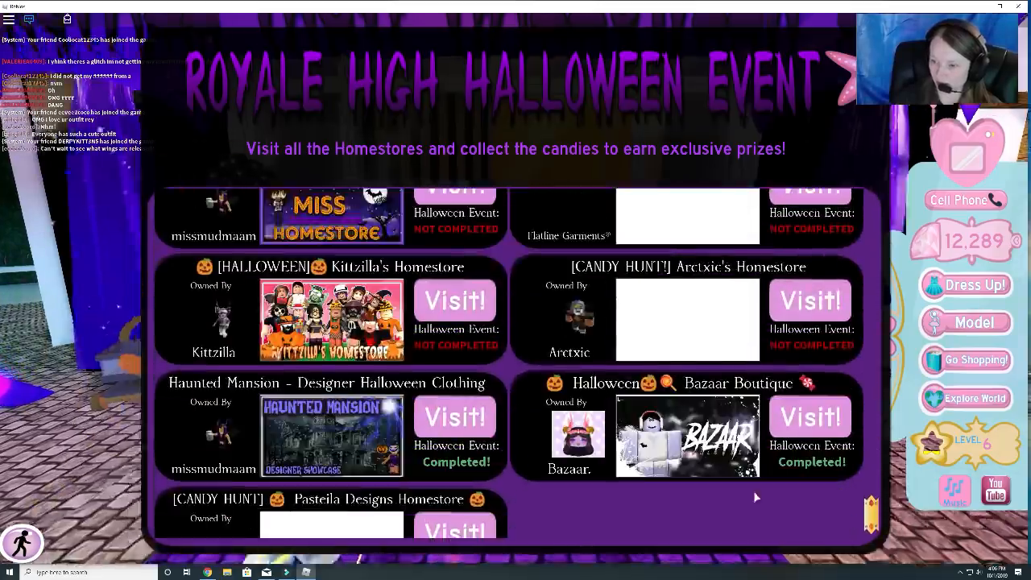